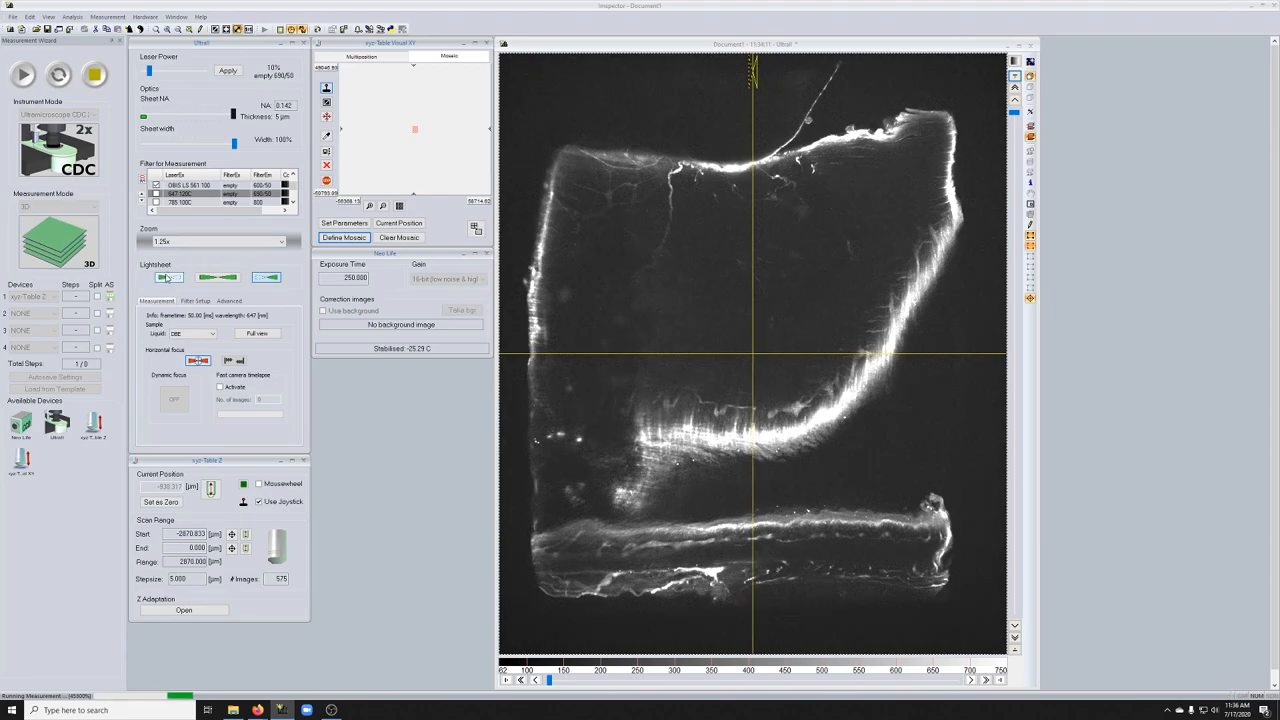
mouse_move(168, 276)
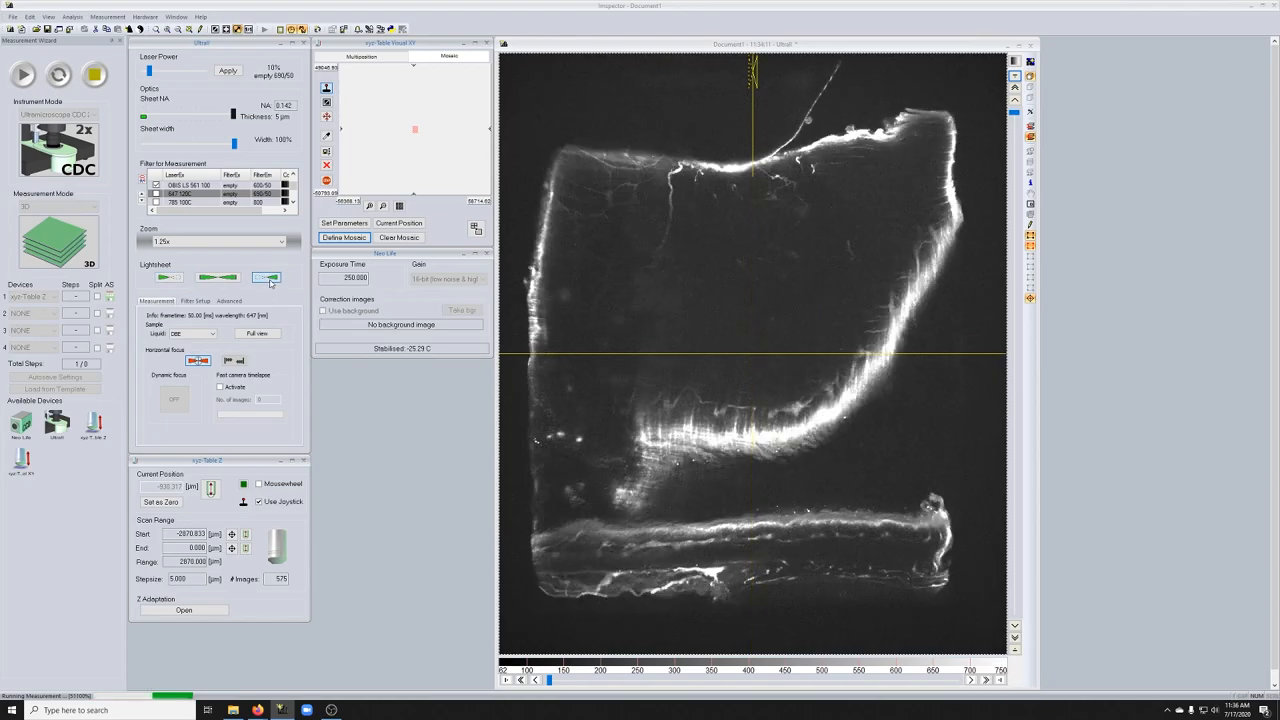
- Illuminate the cleared sample from both sides with merged left and right light sheets
click(168, 276)
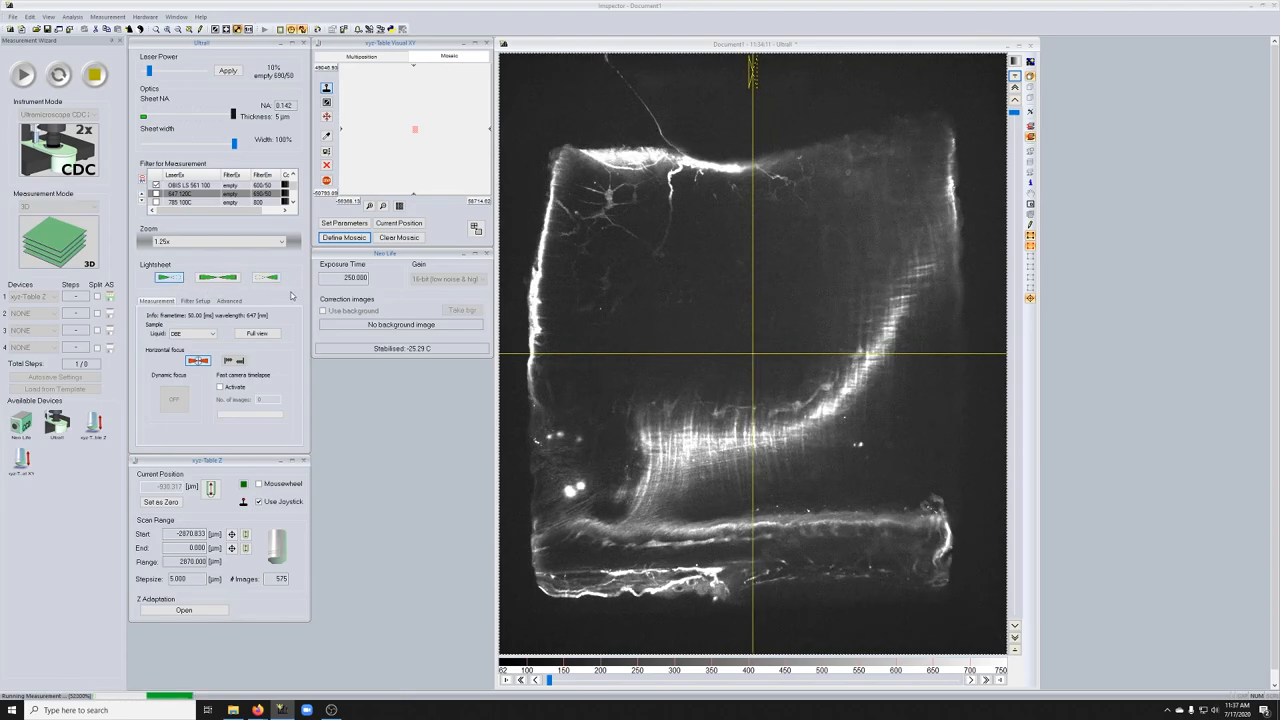
mouse_move(580, 336)
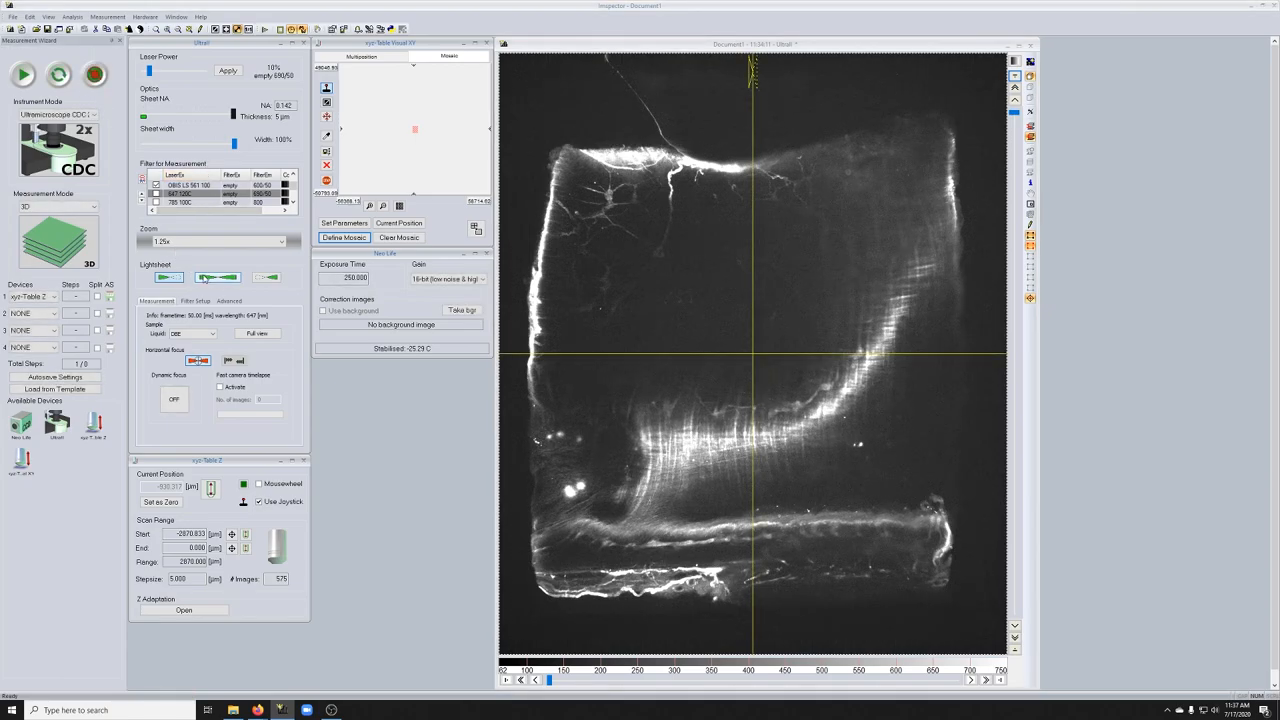
- Switch the illumination to the right light sheet only
click(20, 76)
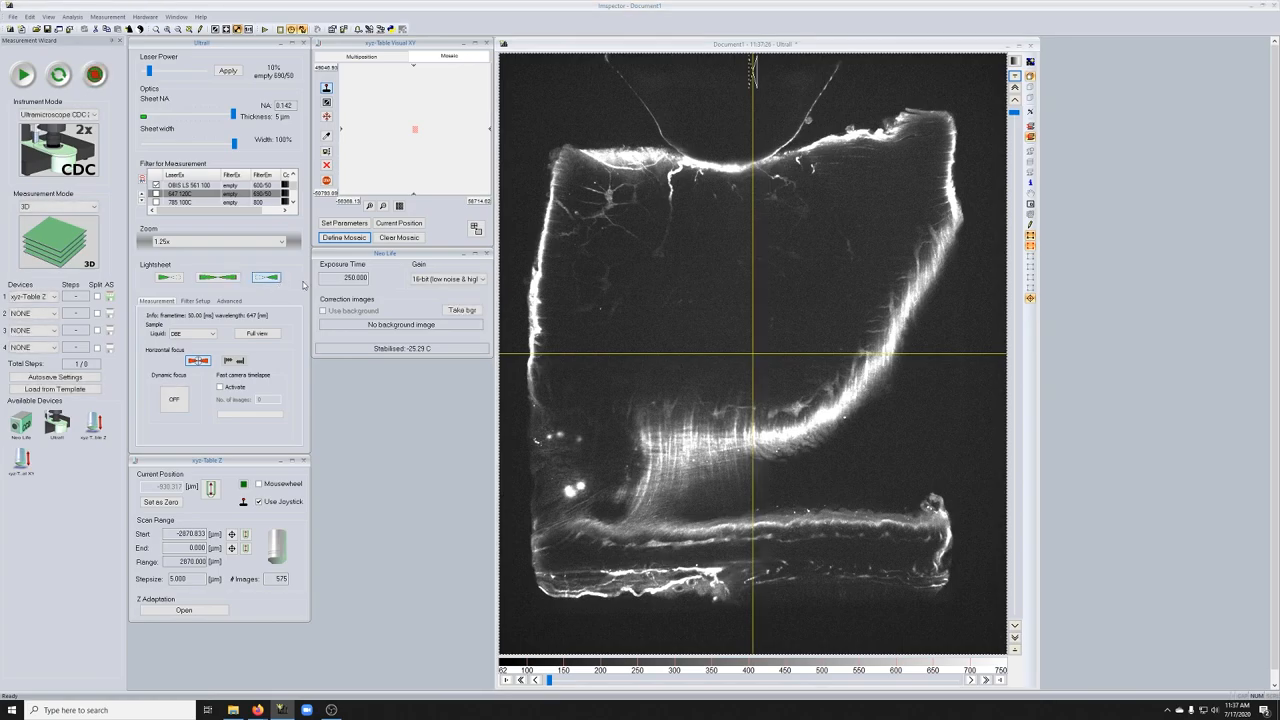
mouse_move(734, 288)
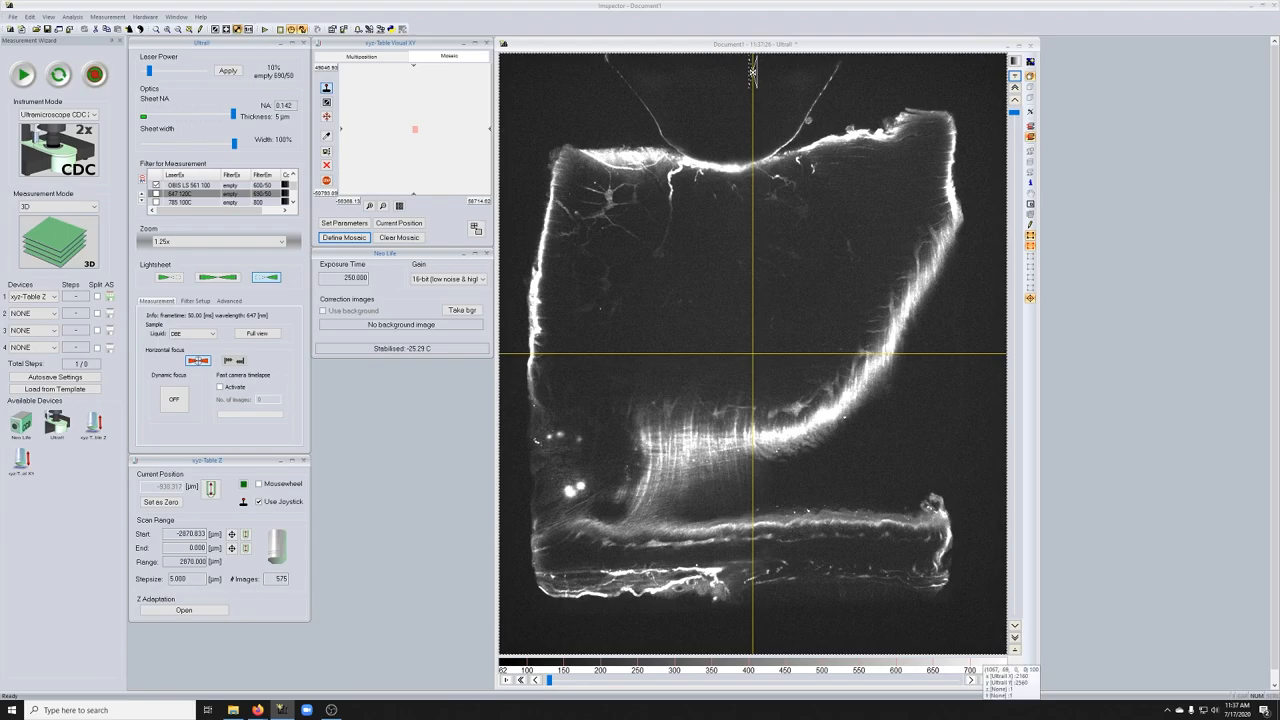
mouse_move(764, 72)
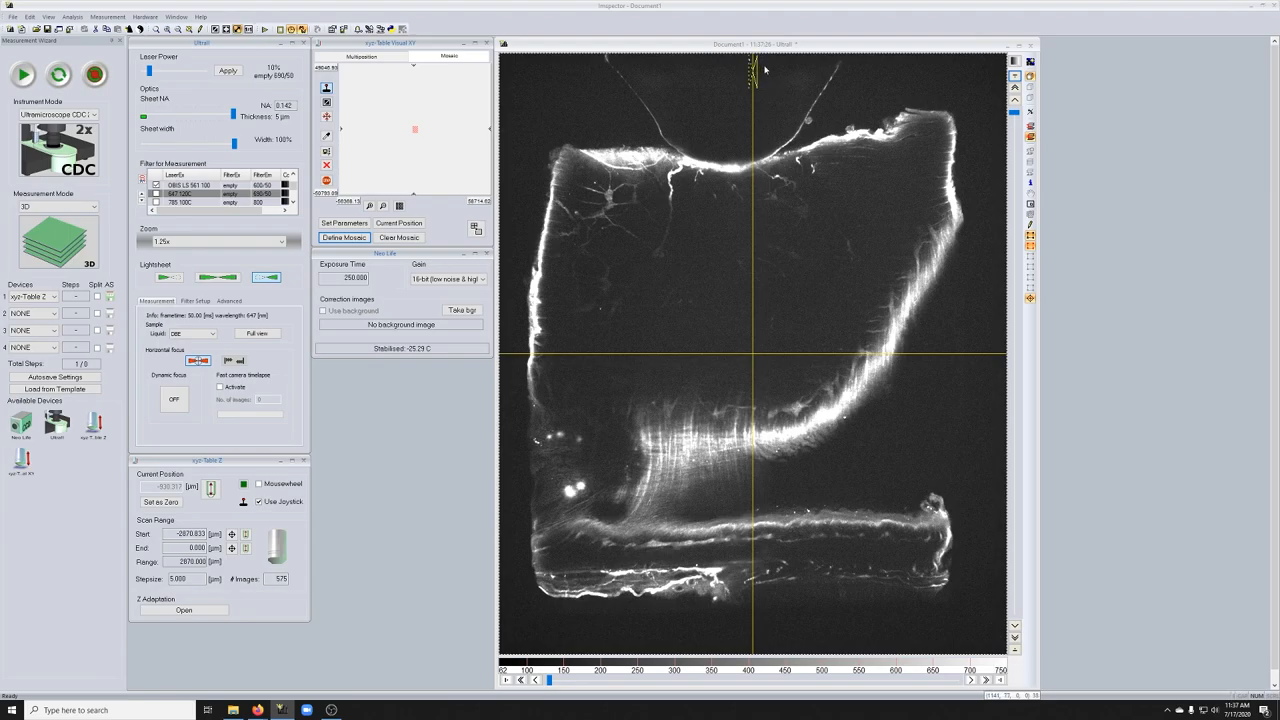
mouse_move(752, 644)
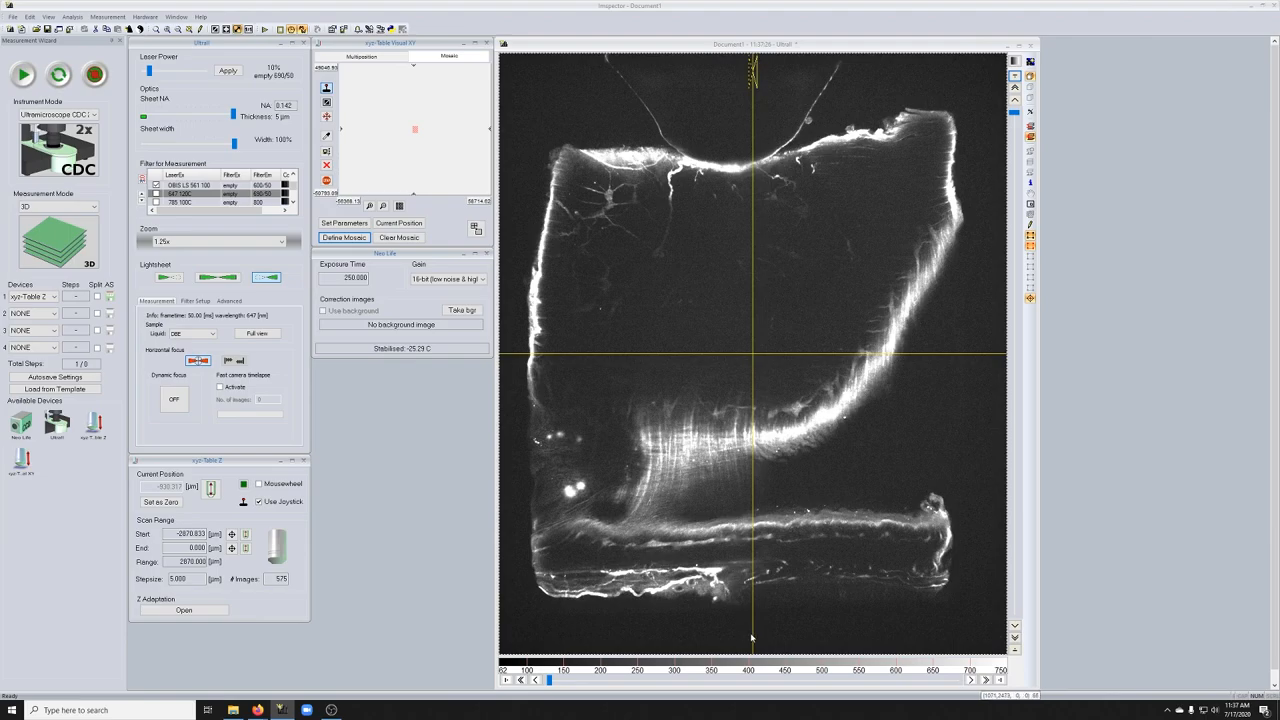
mouse_move(772, 548)
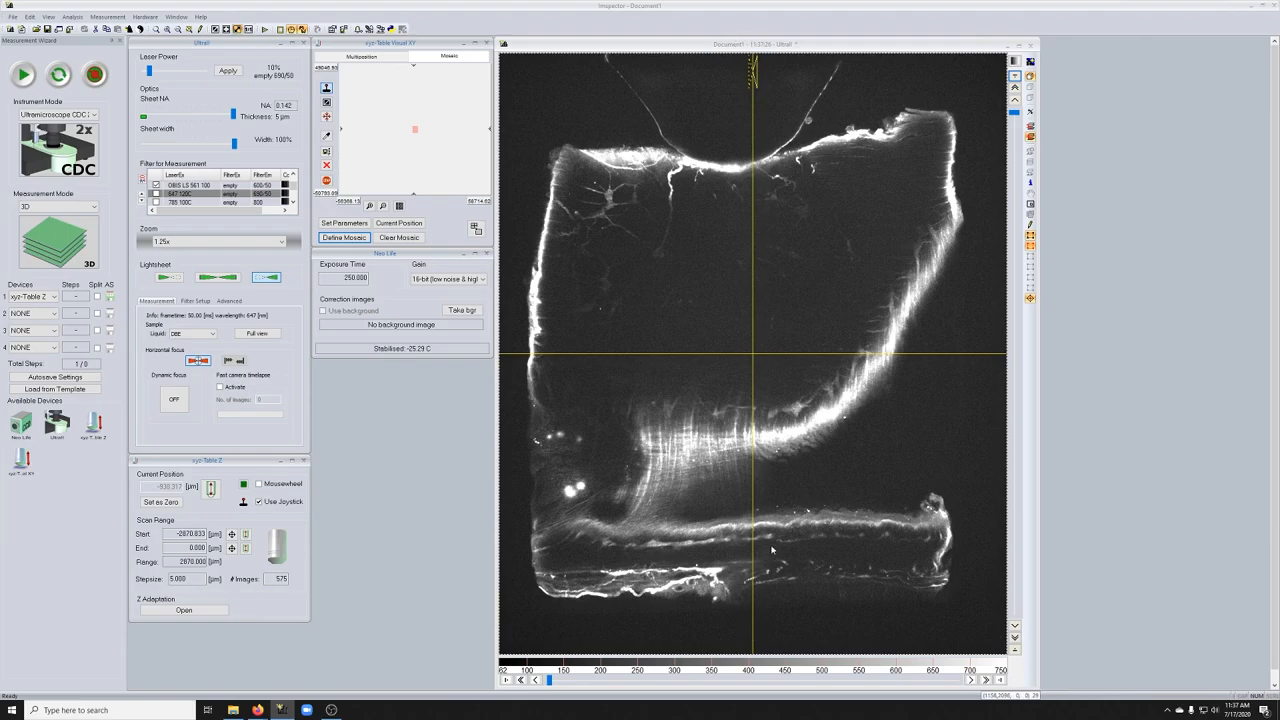
mouse_move(720, 176)
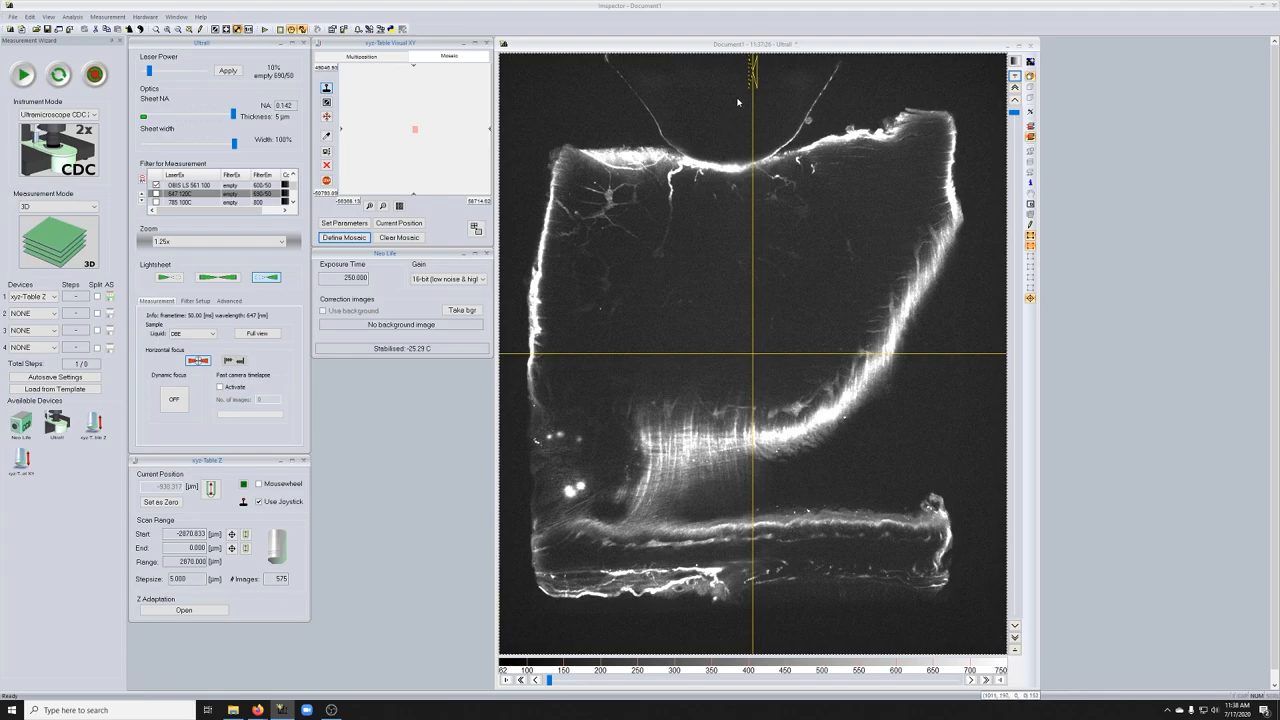
mouse_move(752, 76)
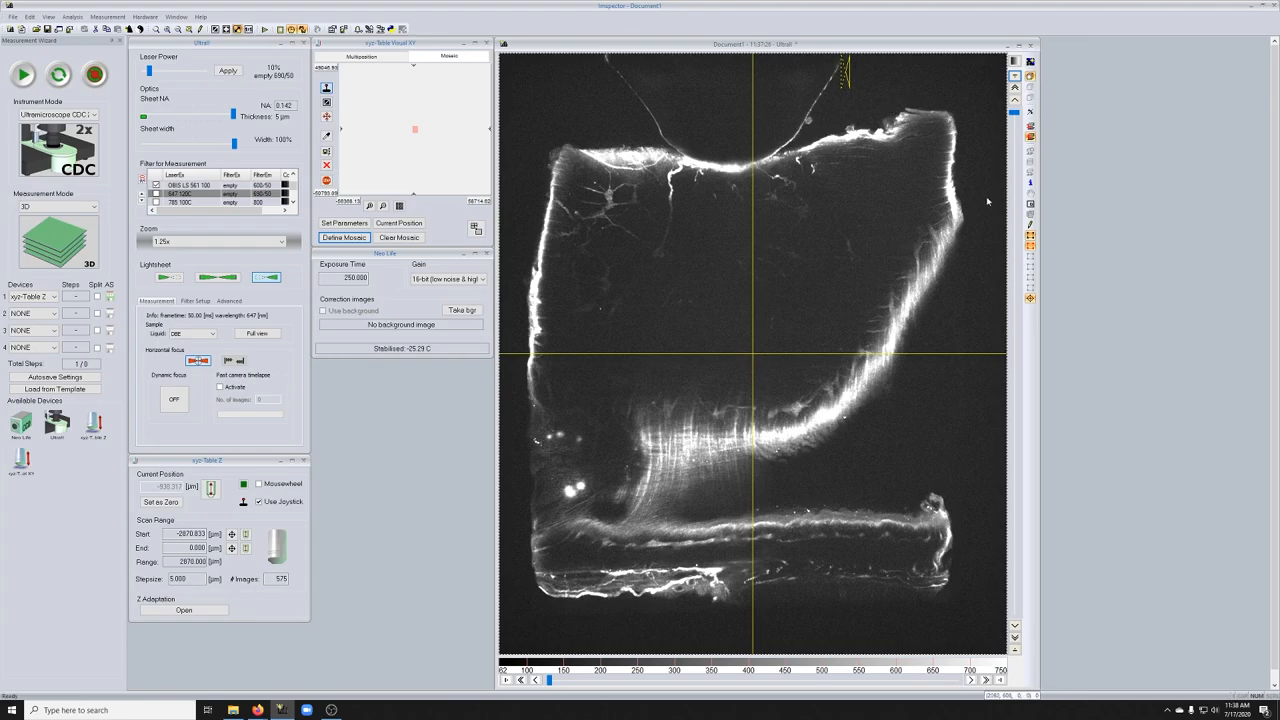
mouse_move(756, 56)
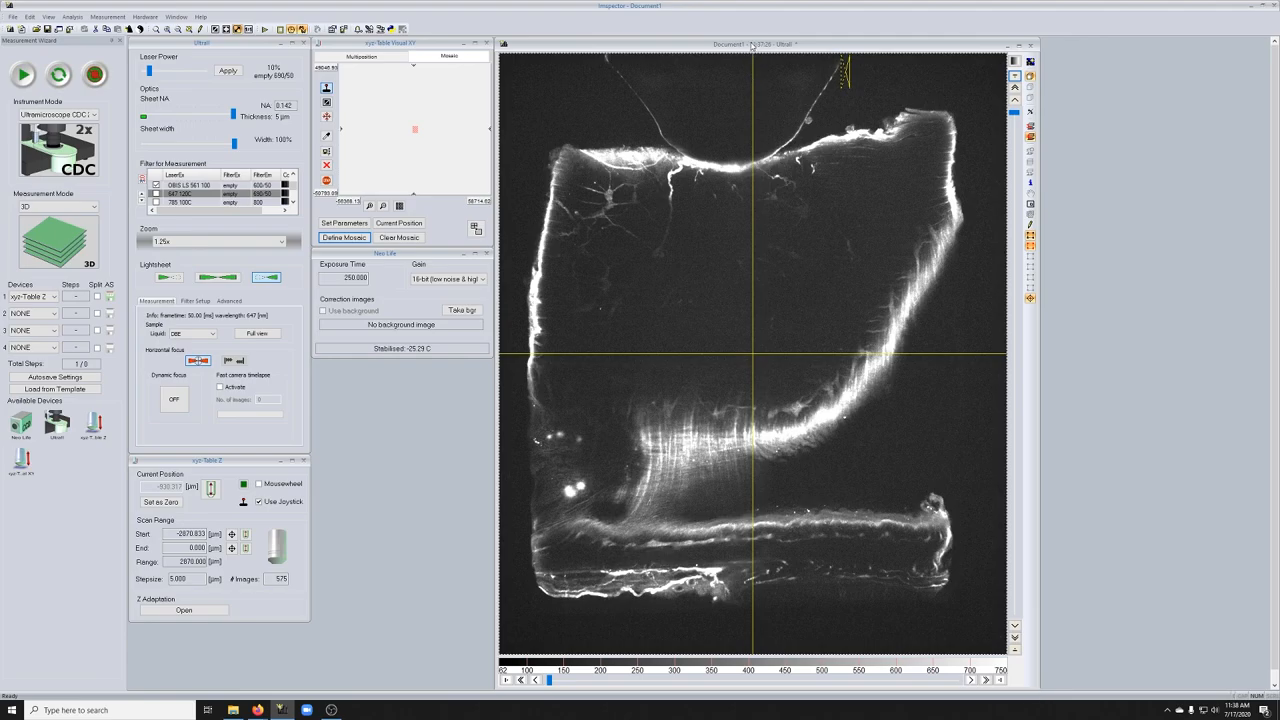
mouse_move(960, 334)
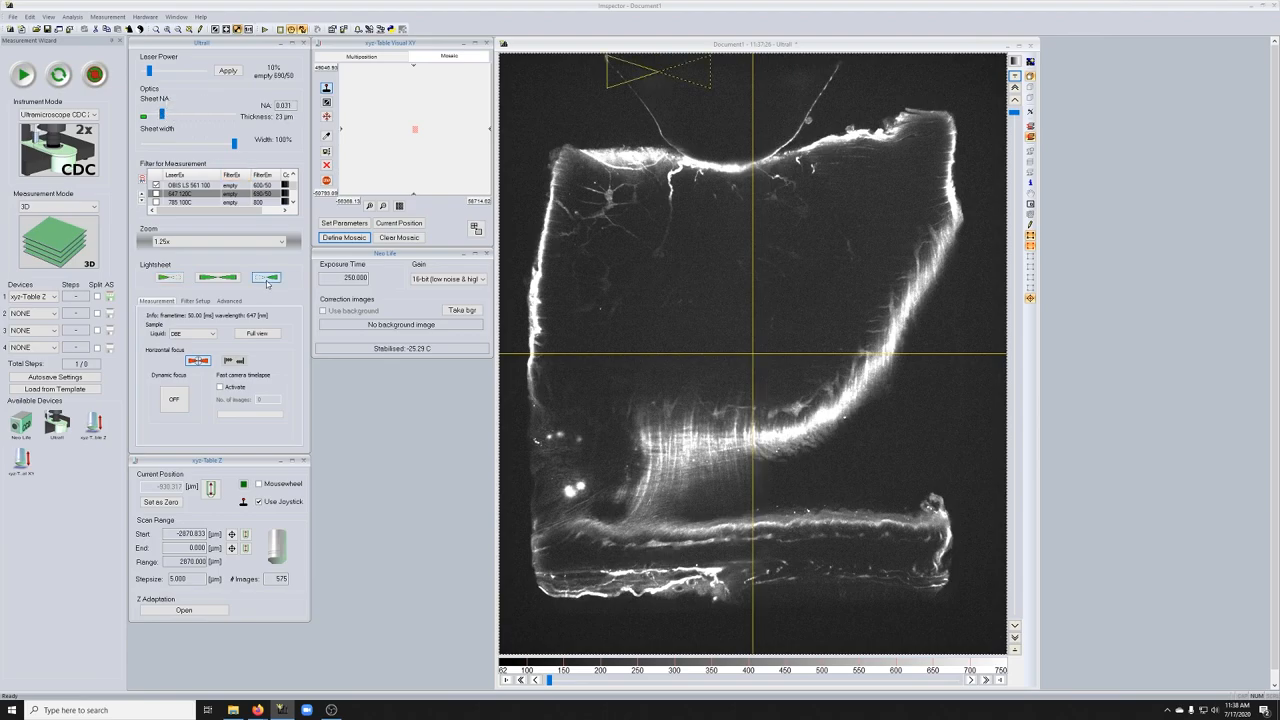
- Preview with merged left and right sheets at the lower NA, then stop the measurement
click(216, 276)
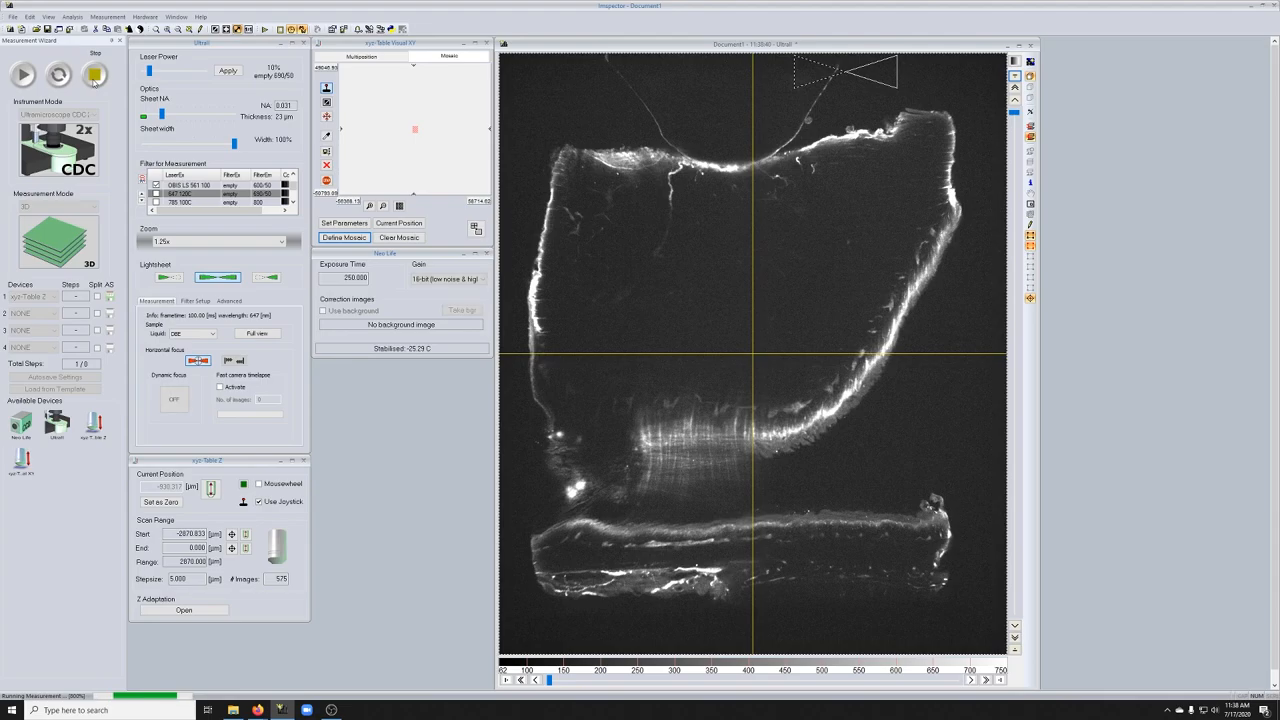
click(92, 74)
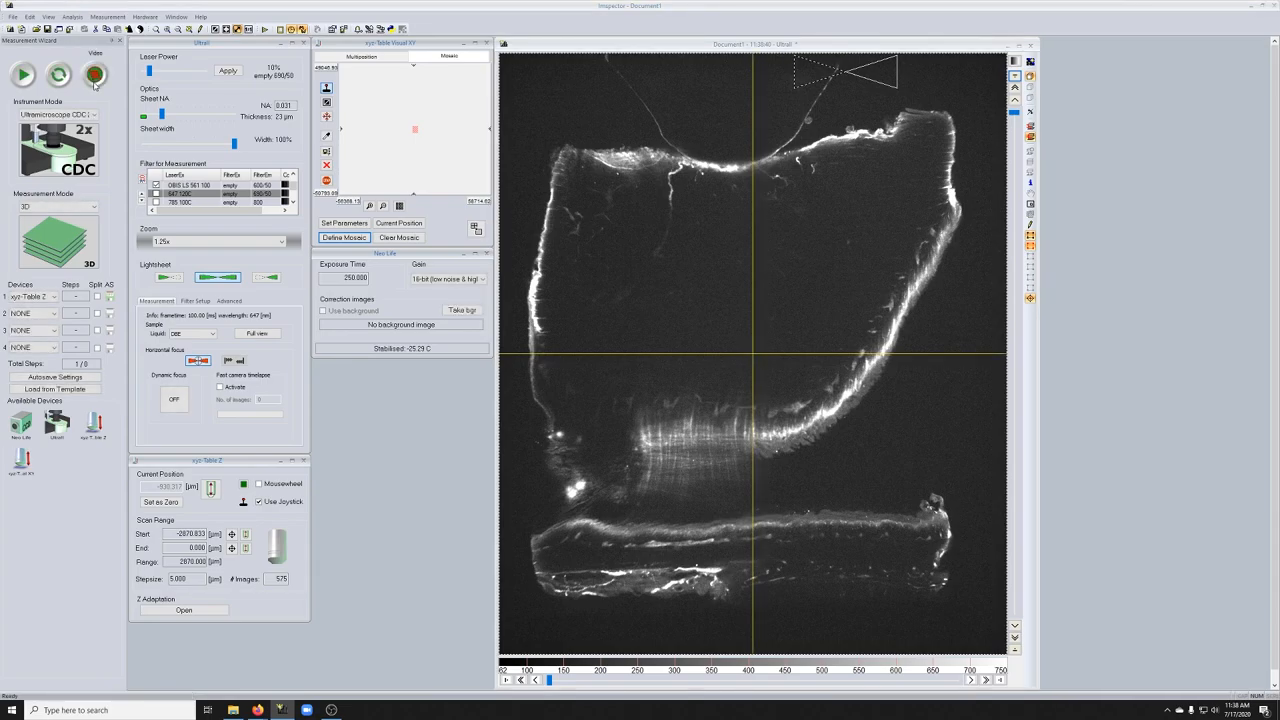